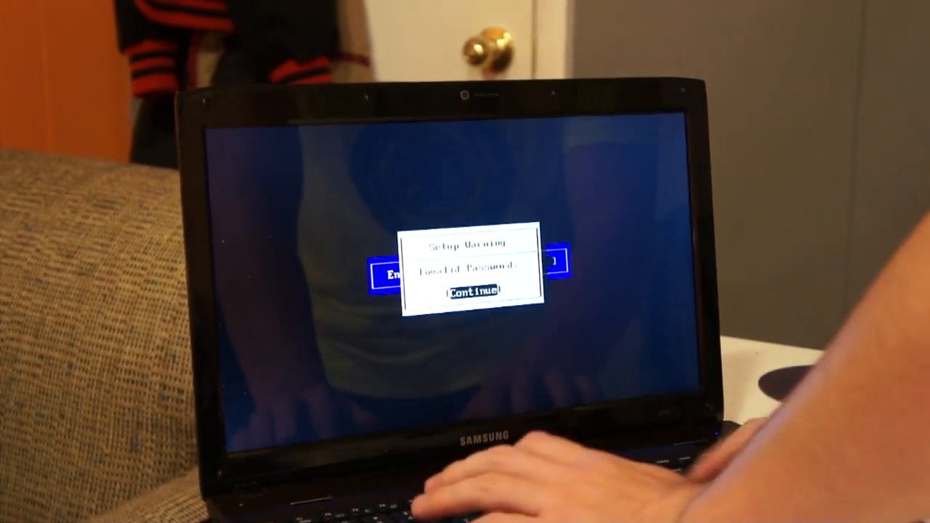
- Dismiss the Invalid Password setup warning so the BIOS password prompt returns
left_click(469, 294)
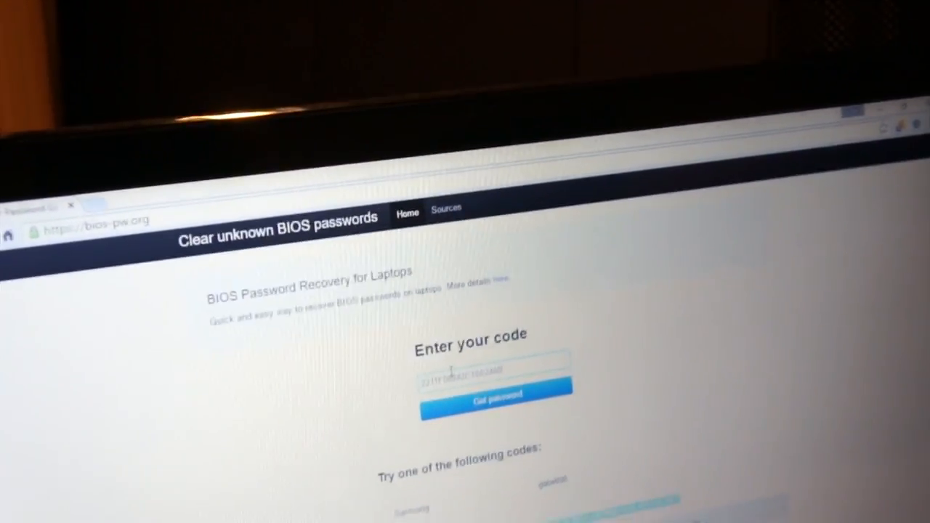
- Scroll the bios-pw.org page to read the suggested Samsung master passwords for the lock code
scroll("down", 3)
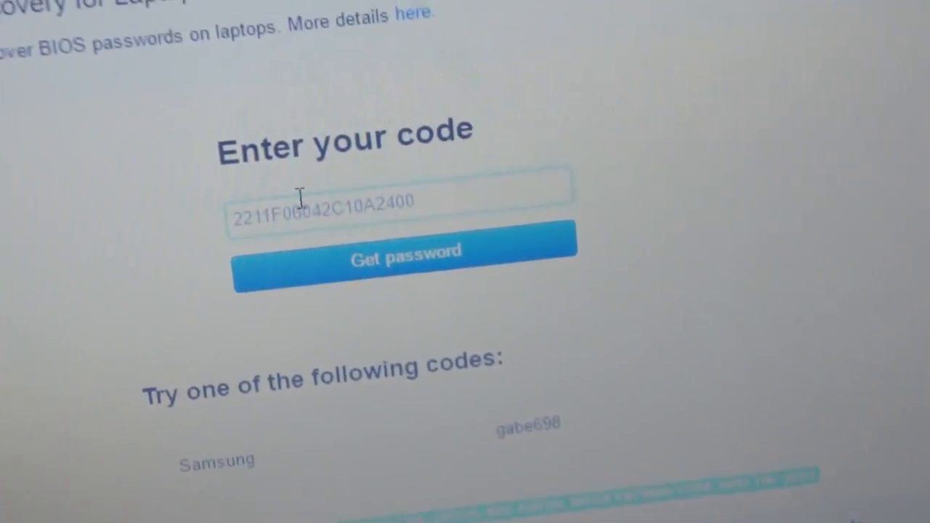
scroll("down", 3)
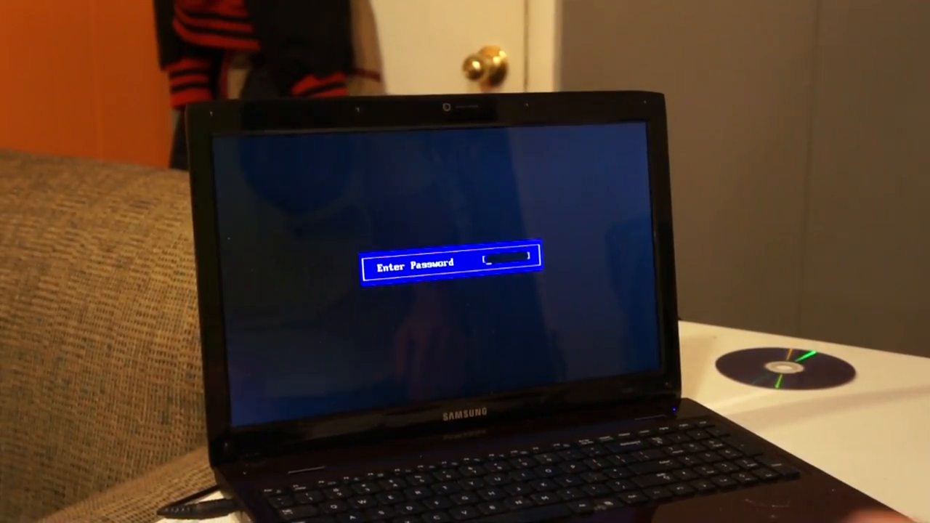
- Enter the recovered master password at the BIOS Enter Password prompt to unlock the laptop
type("password")
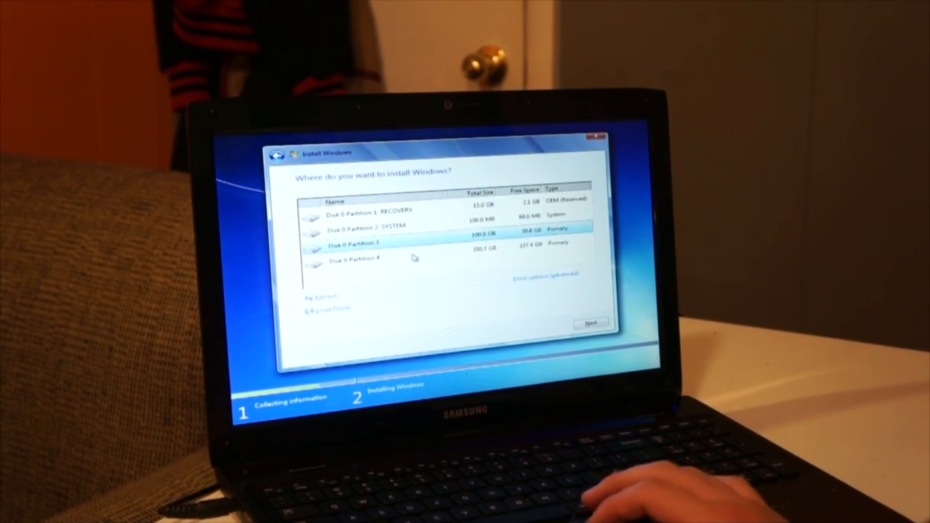
- Choose Disk 0 Partition 3 as the Windows 7 install location and let installation run
left_click(588, 322)
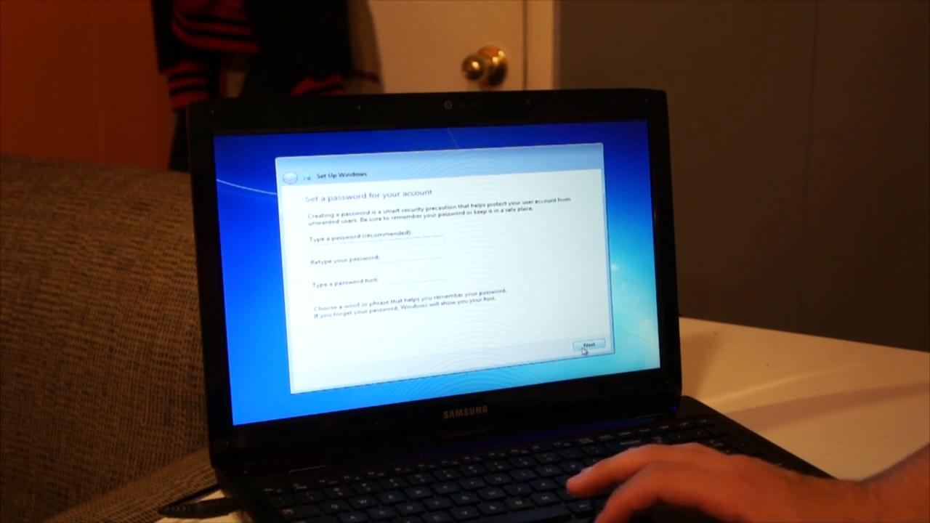
- Continue with no account password and accept the Eastern Time date and time settings
left_click(588, 345)
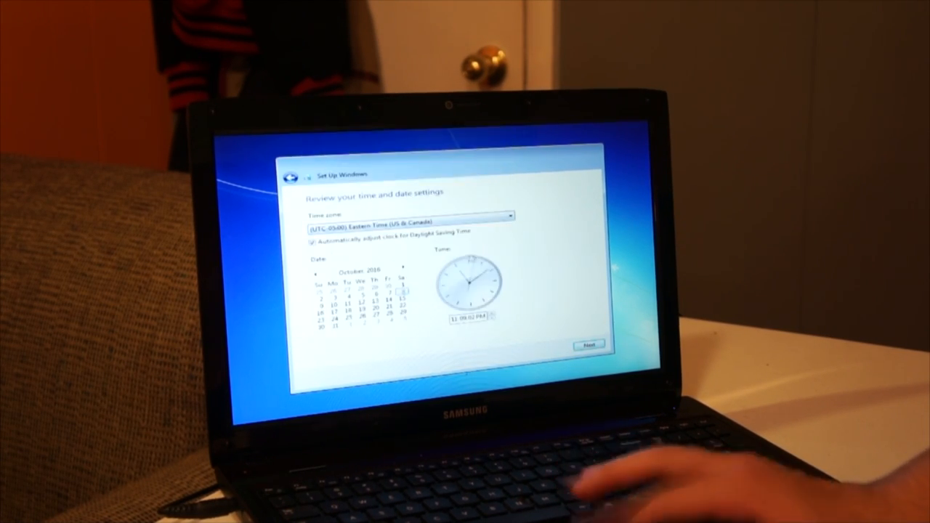
left_click(589, 345)
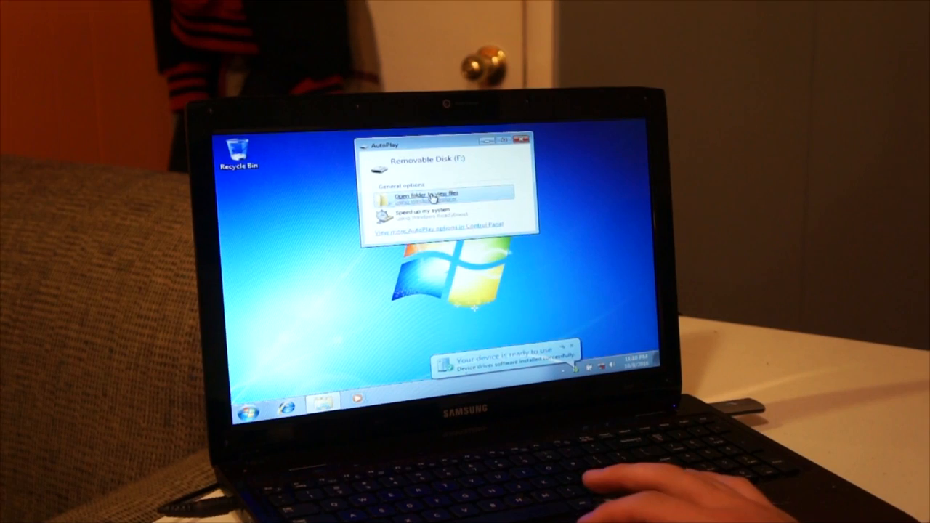
- From the removable disk's Windows 7 ACTIVATION zip, run the Windows 7 Activation application without extracting and allow changes
left_click(432, 197)
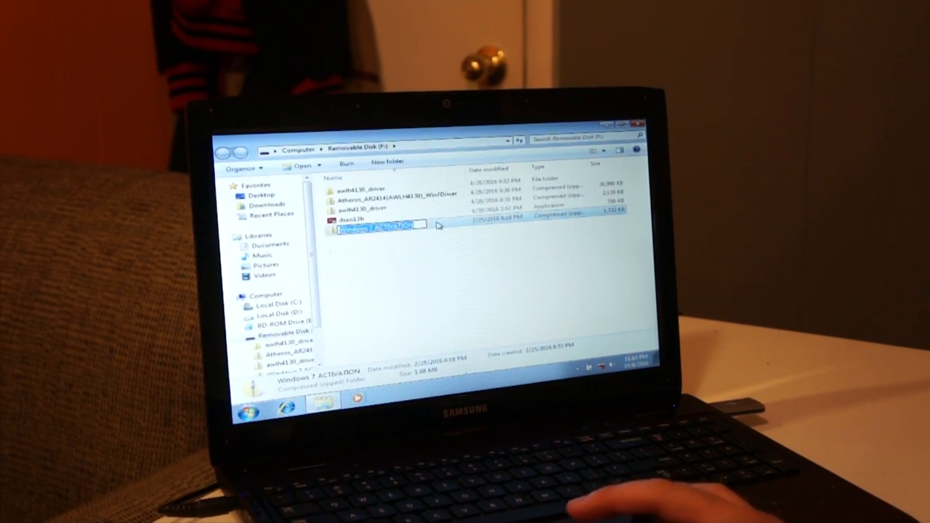
double_click(378, 225)
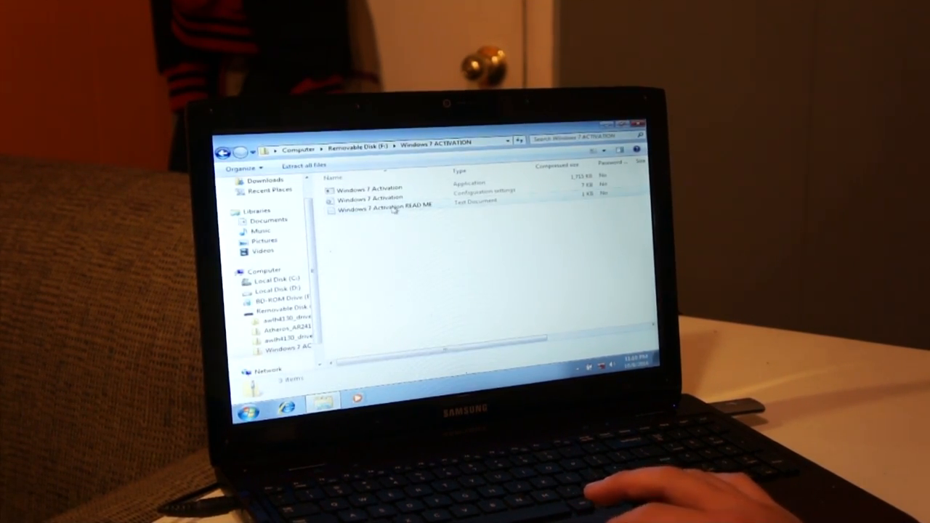
double_click(373, 188)
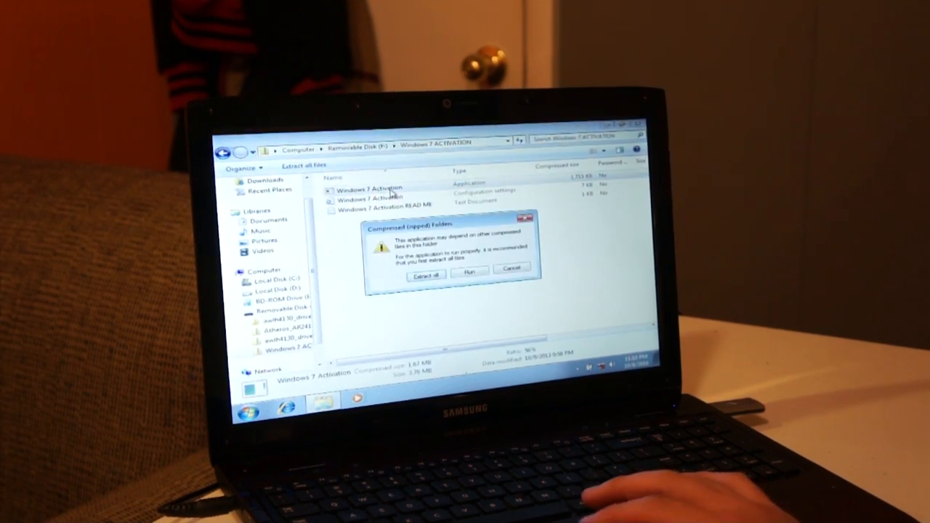
left_click(471, 272)
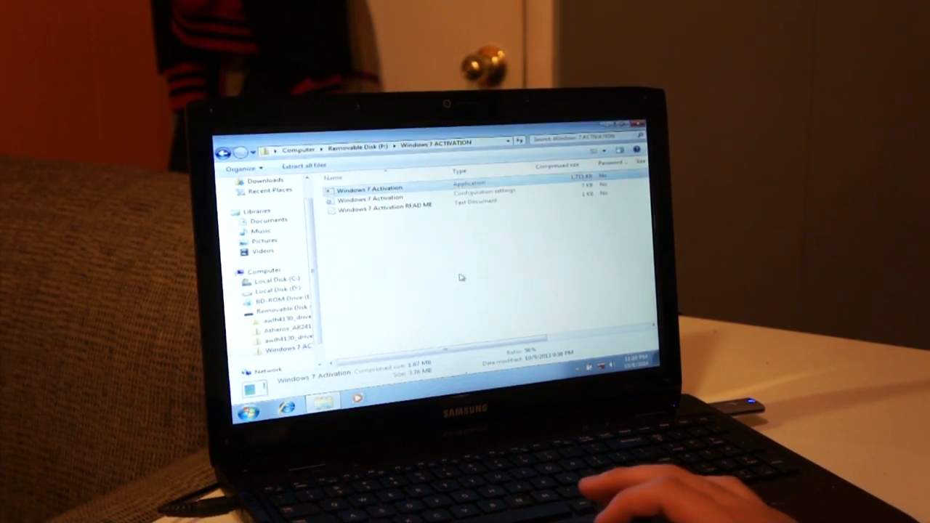
double_click(370, 188)
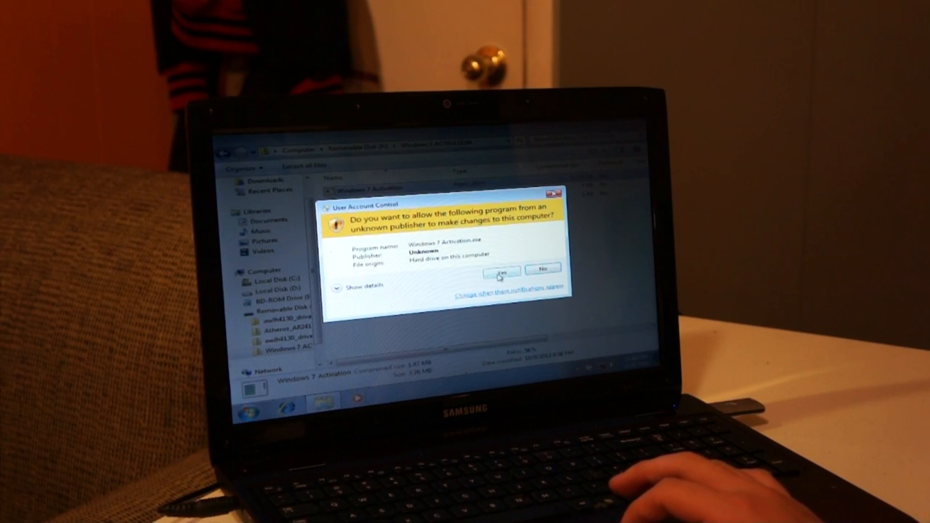
left_click(500, 269)
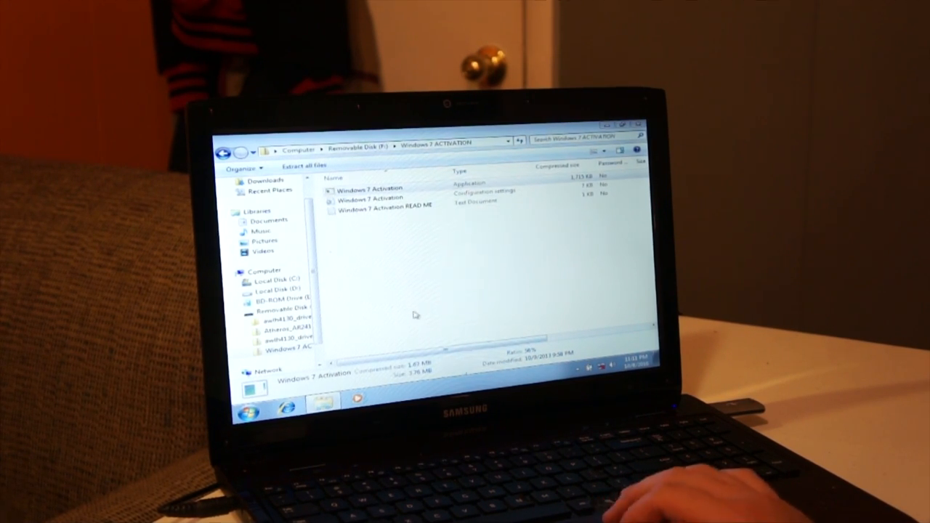
- Launch the Windows 7 Activation application again, bringing up the compressed-folder warning
left_click(371, 189)
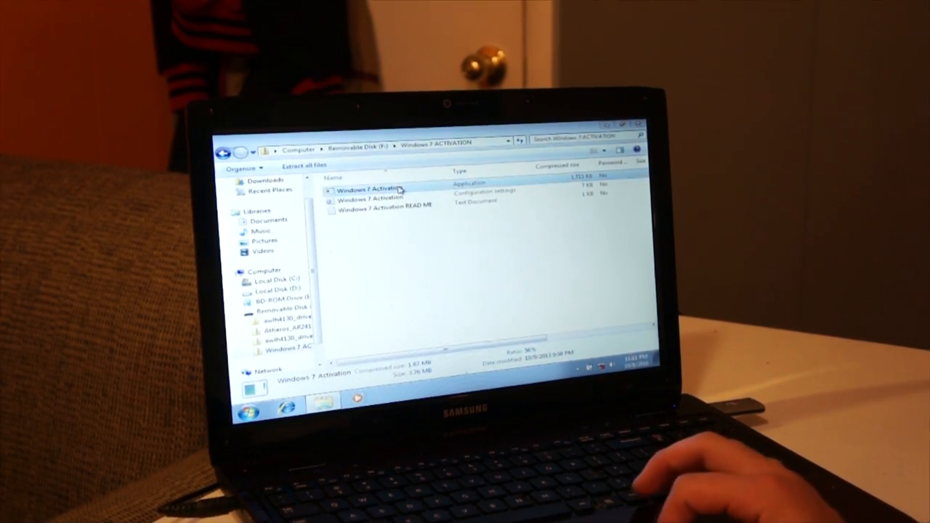
double_click(368, 187)
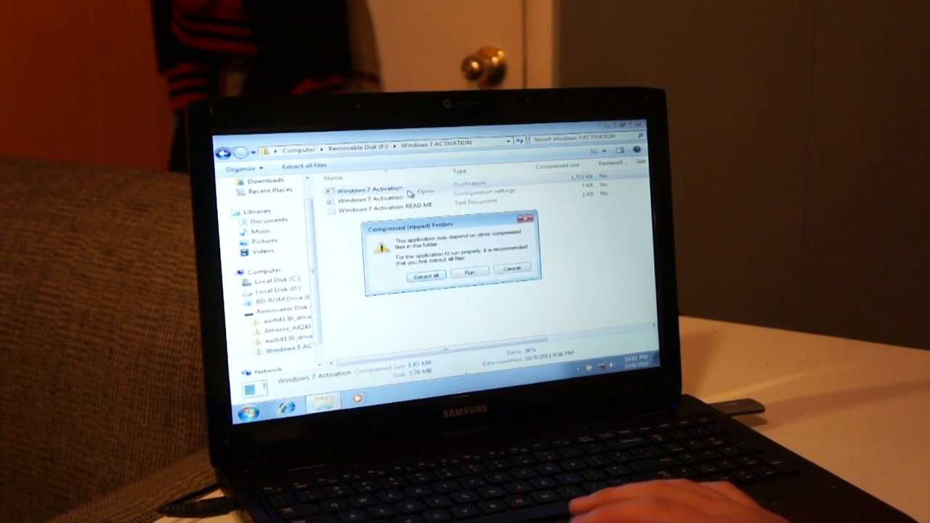
- Run Windows Loader and install the activation certificate and serial, acknowledging Installation Complete
left_click(471, 274)
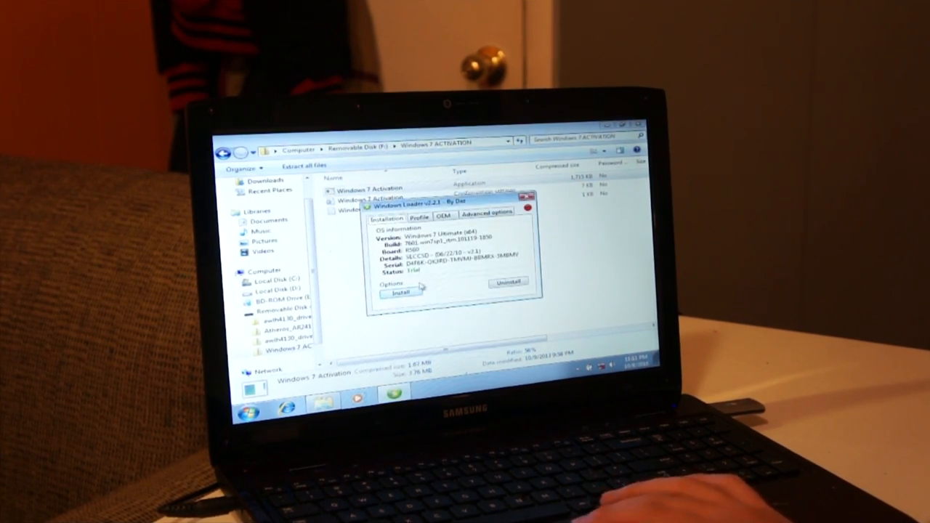
left_click(398, 293)
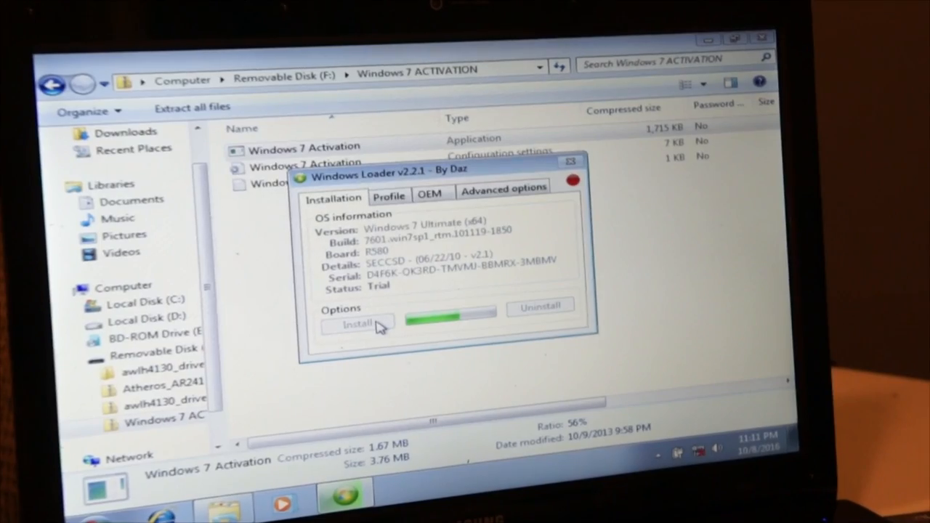
left_click(357, 323)
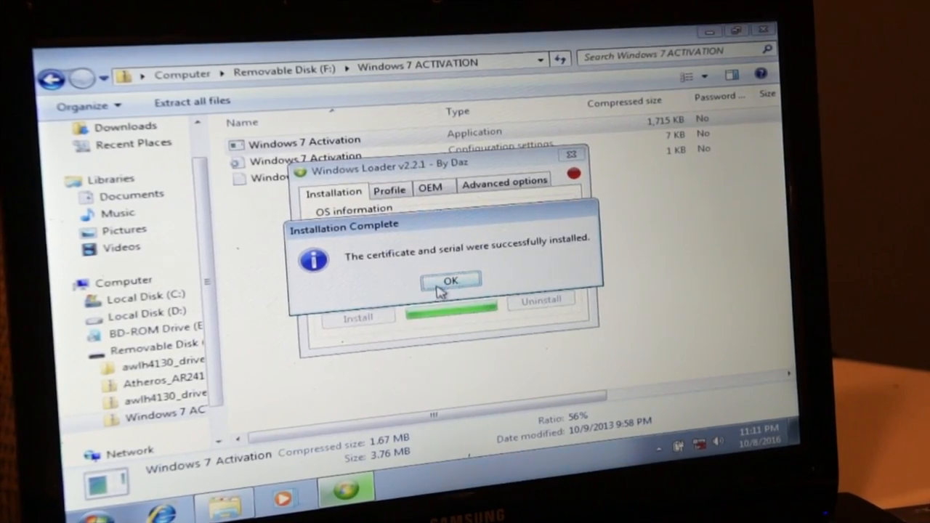
left_click(450, 280)
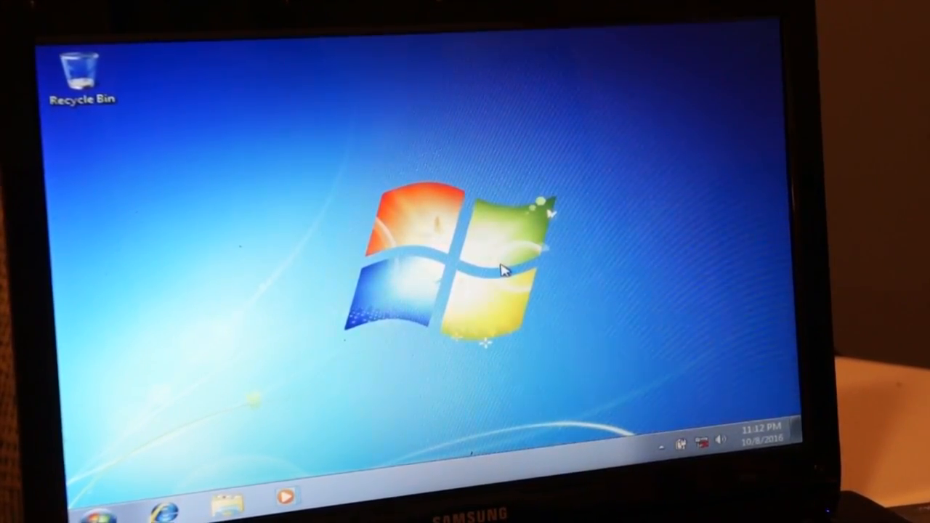
- Set the screen resolution from 800 × 600 to 1024 × 768 and keep the changes
right_click(504, 271)
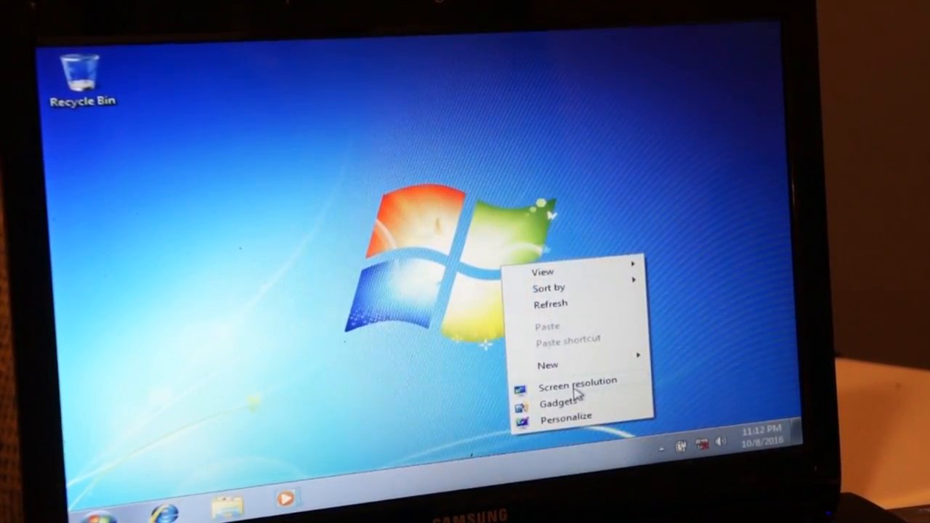
left_click(576, 383)
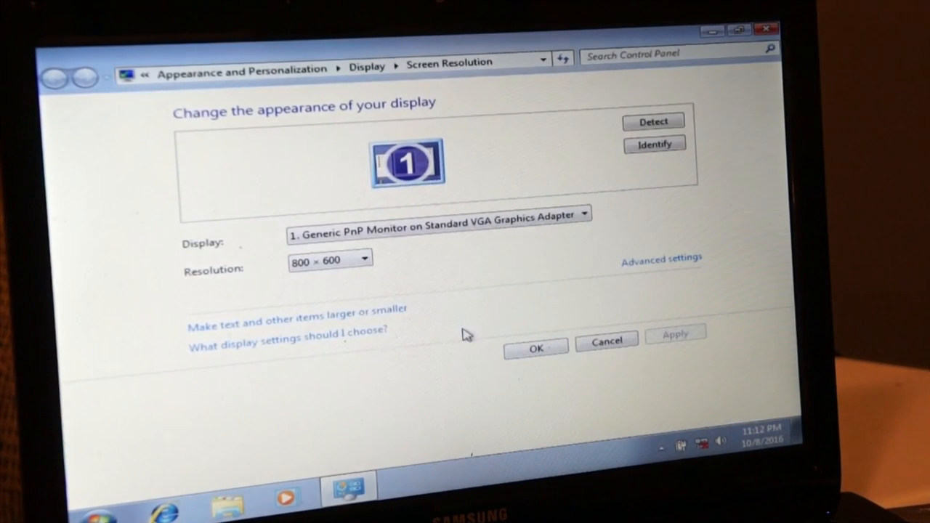
left_click(364, 259)
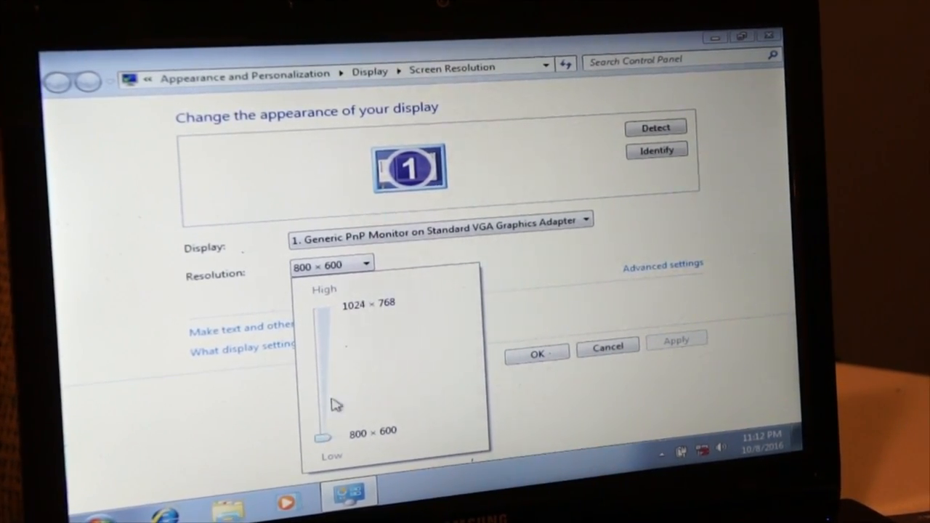
left_click_drag(322, 437, 317, 309)
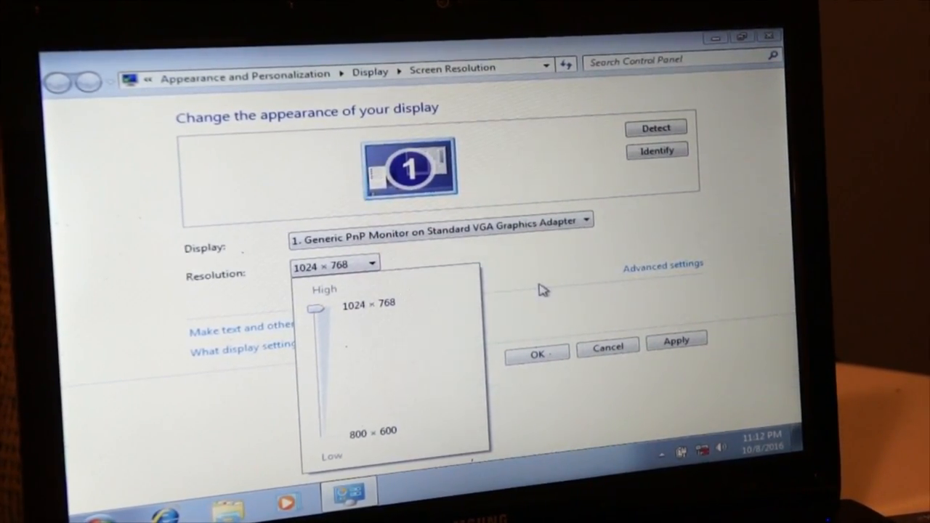
left_click(675, 341)
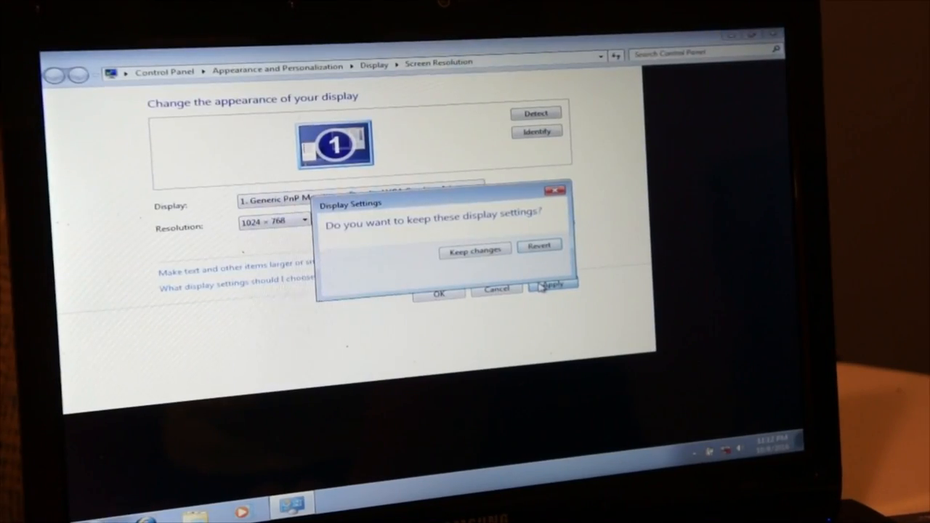
left_click(475, 249)
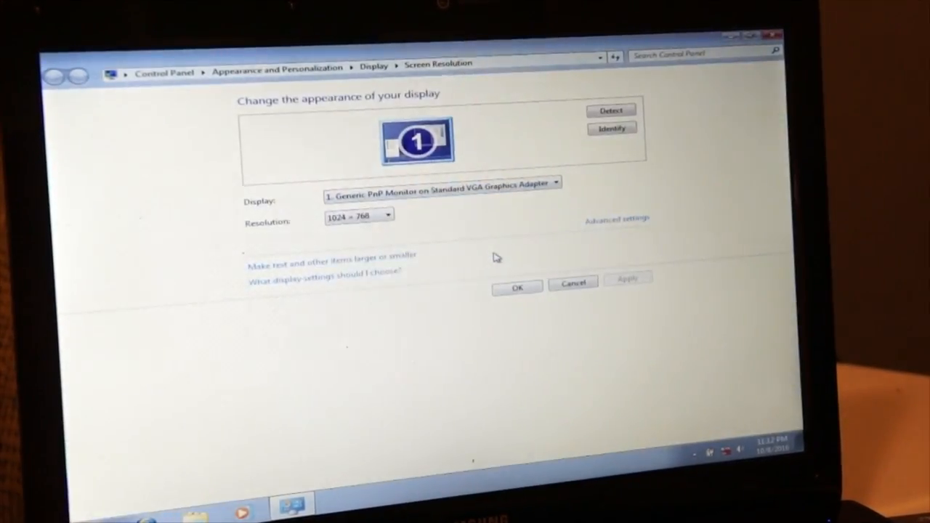